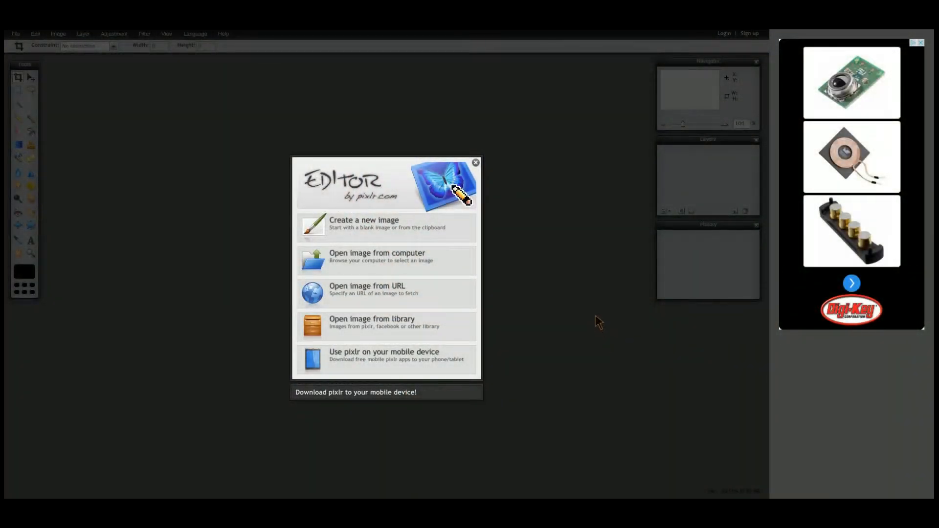
mouse_move(545, 257)
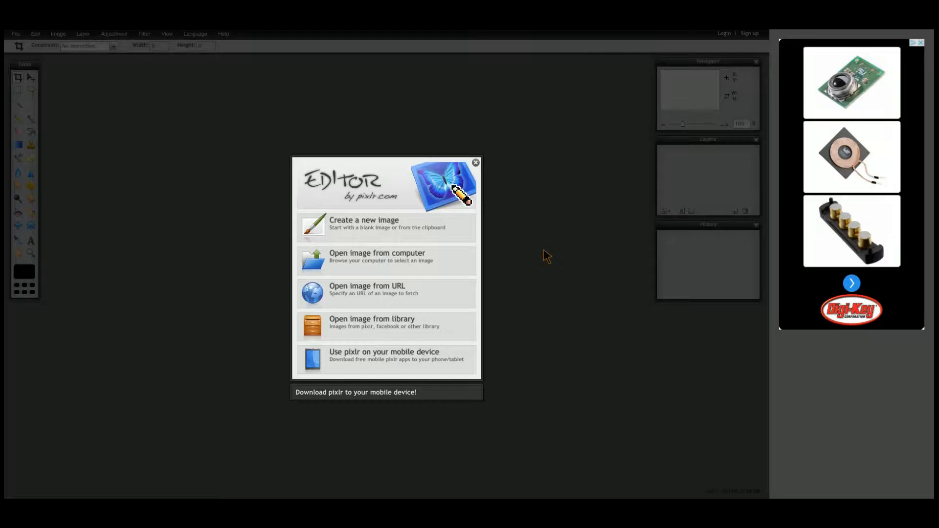
mouse_move(534, 215)
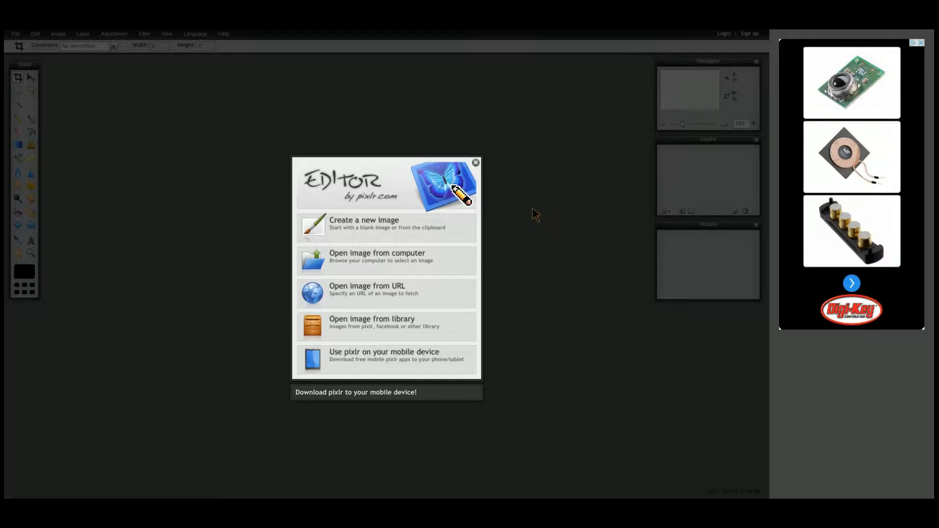
mouse_move(482, 187)
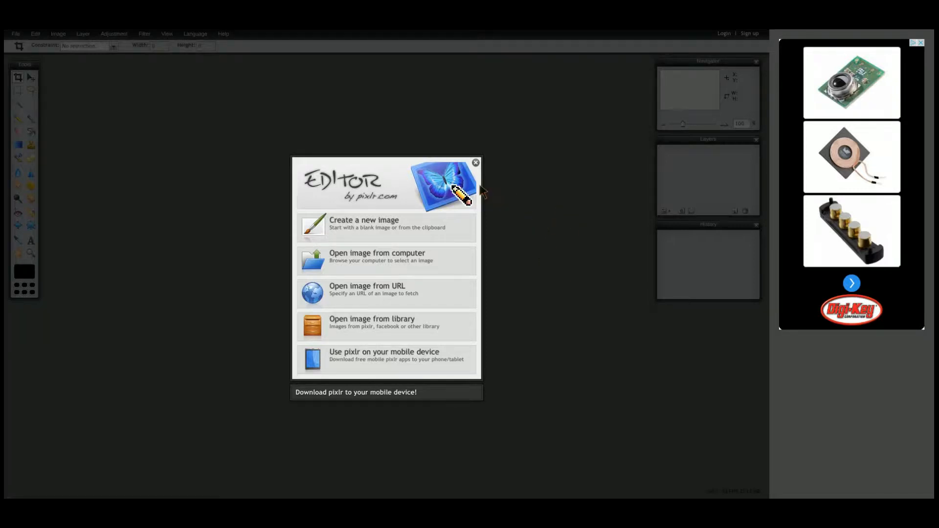
mouse_move(401, 174)
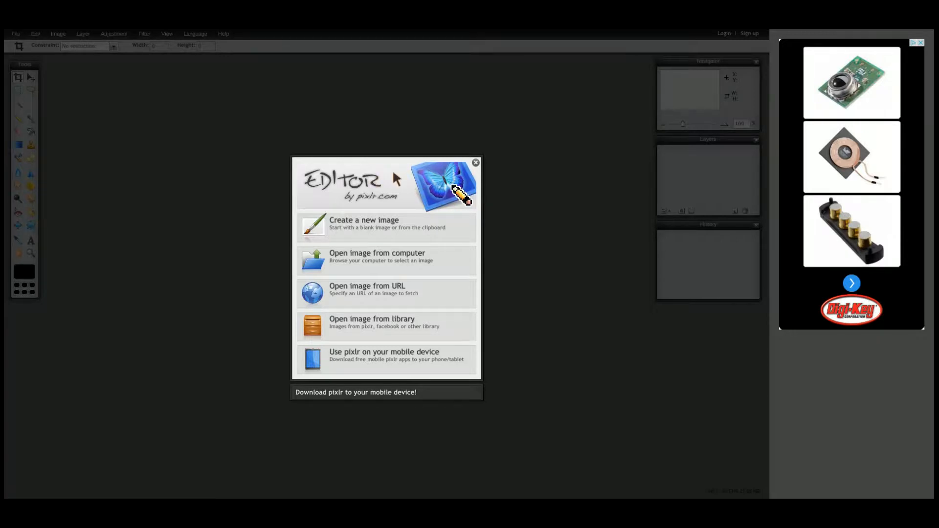
mouse_move(361, 223)
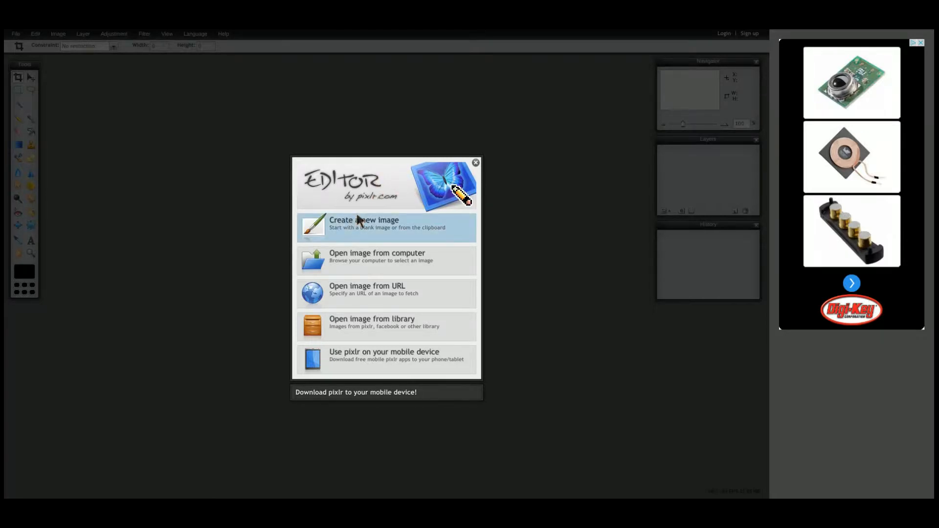
mouse_move(322, 202)
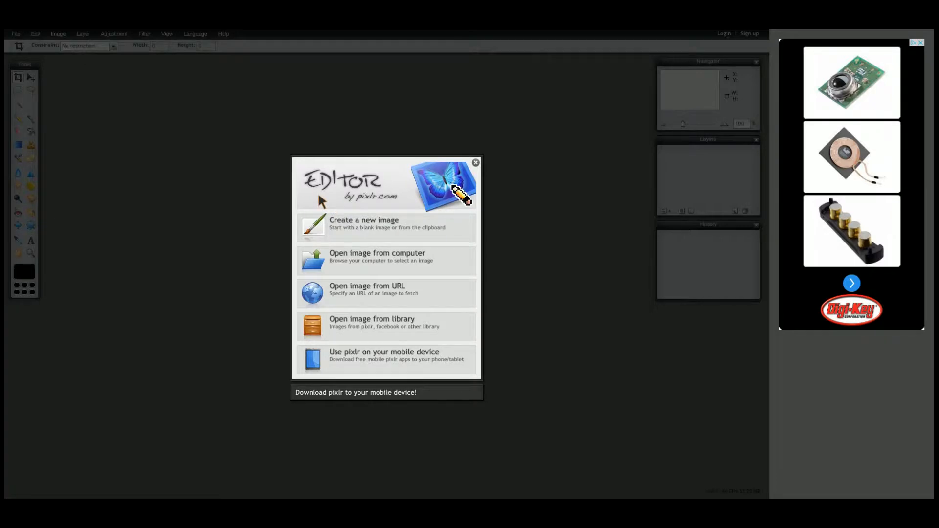
mouse_move(347, 225)
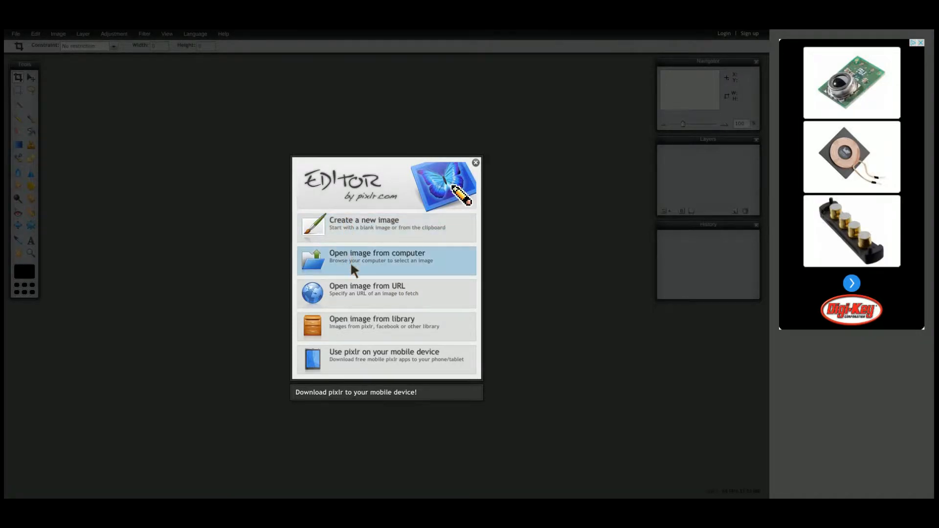
mouse_move(379, 302)
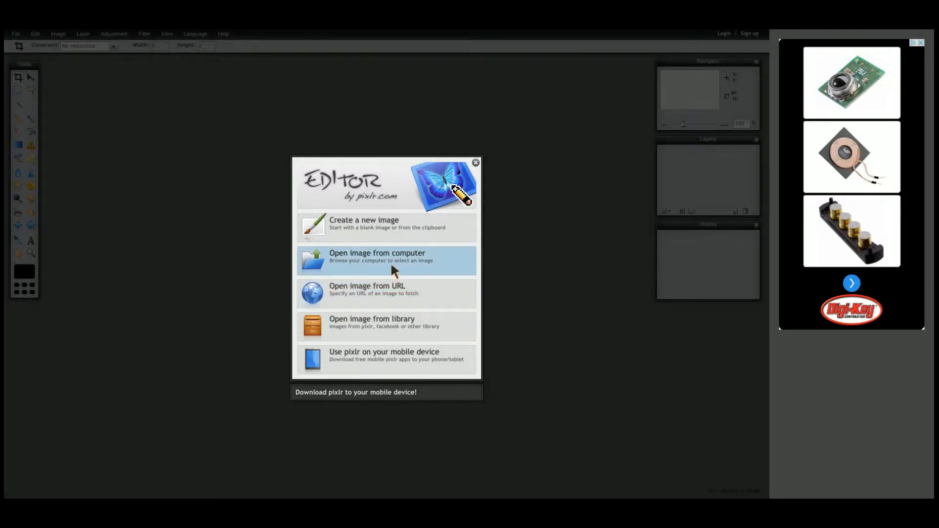
mouse_move(370, 347)
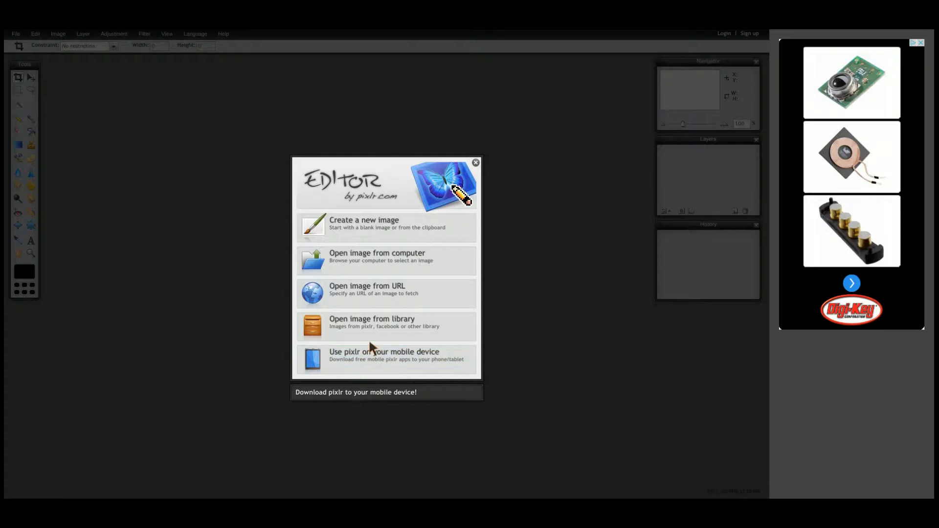
mouse_move(370, 296)
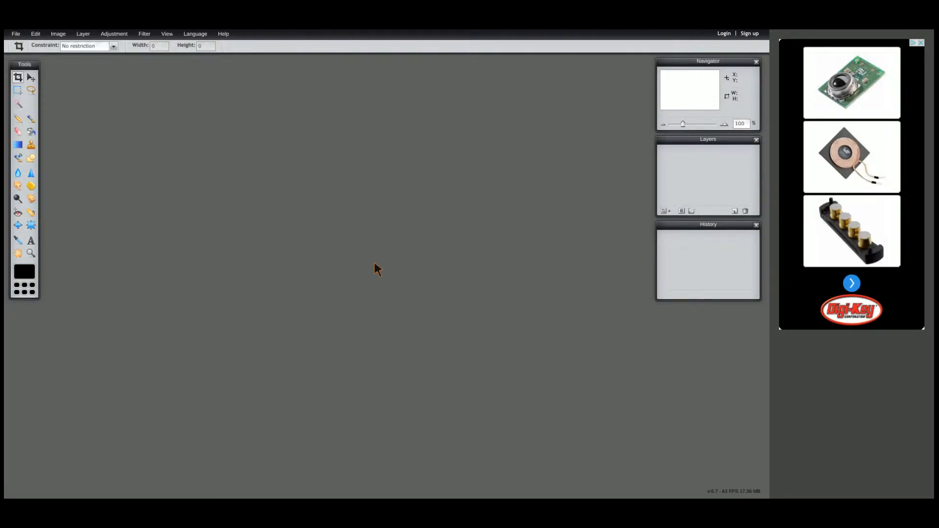
mouse_move(374, 135)
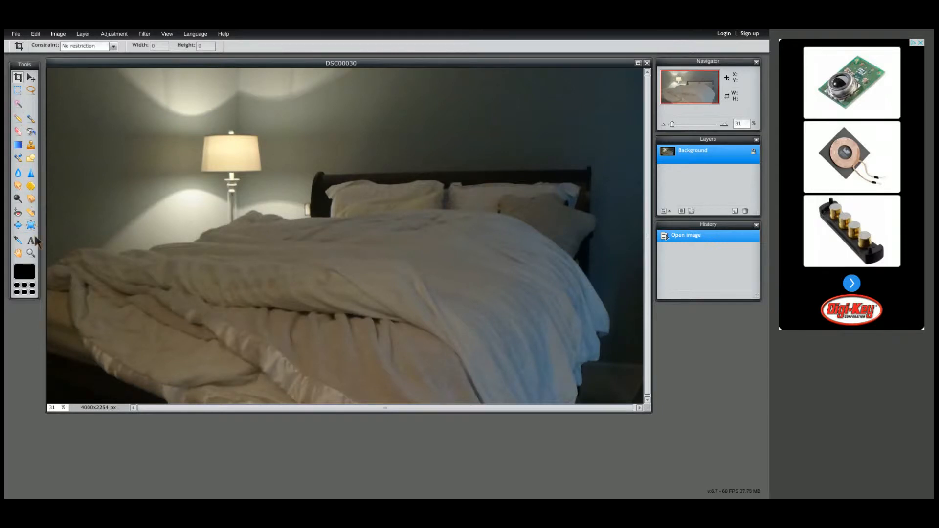
mouse_move(30, 241)
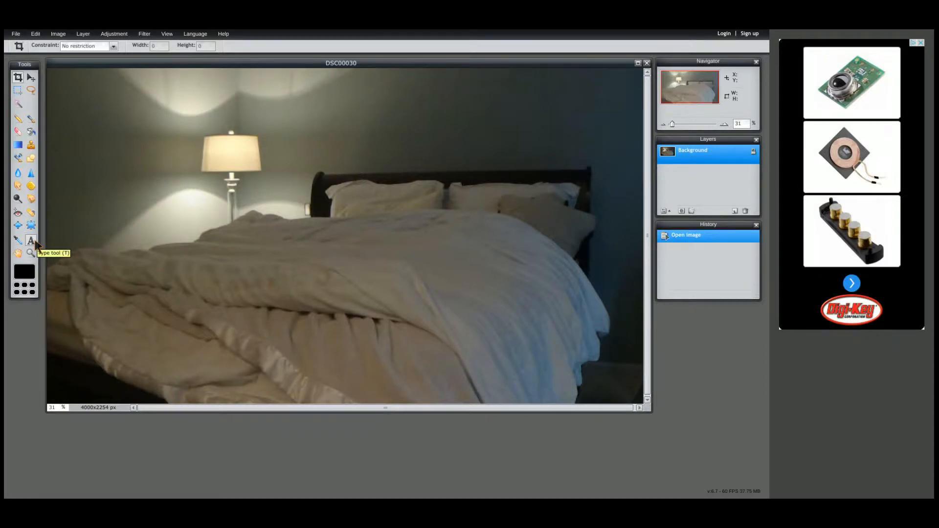
Step: Place a new text layer on the wall above the headboard with the Type tool
click(30, 241)
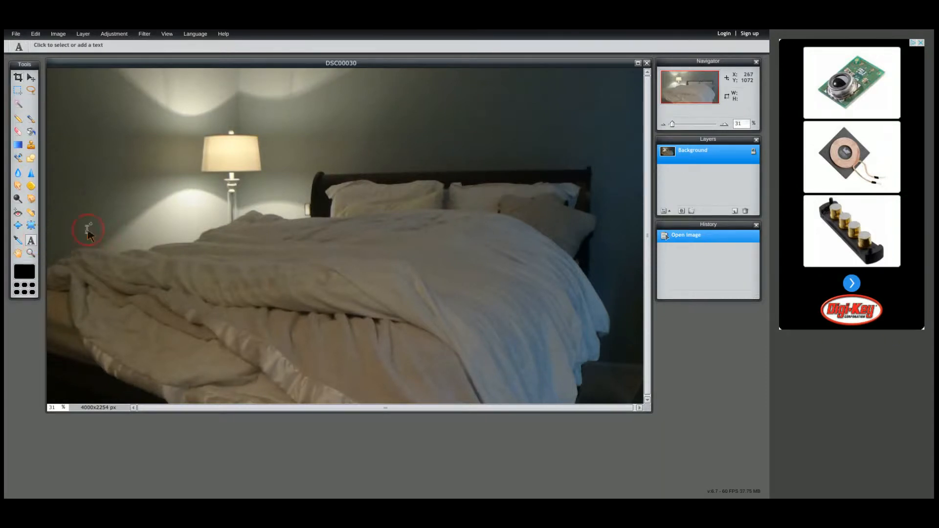
mouse_move(278, 189)
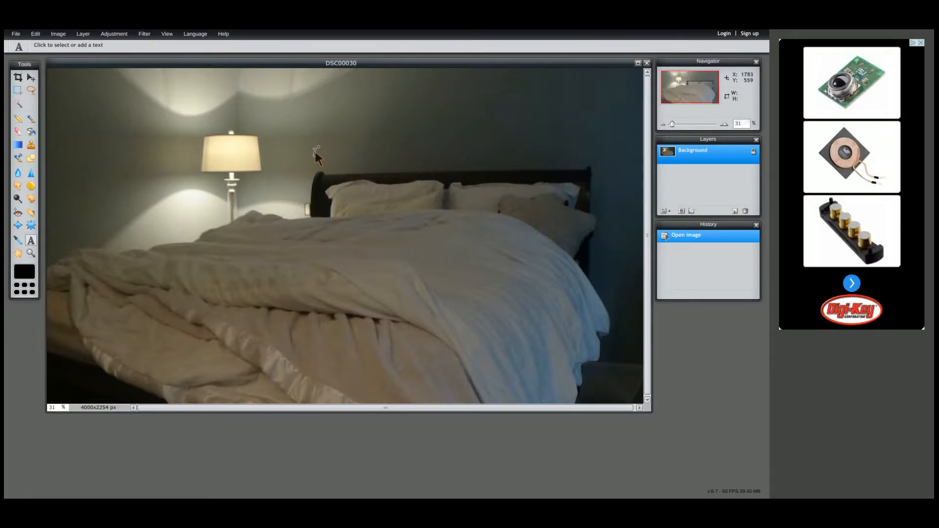
click(315, 154)
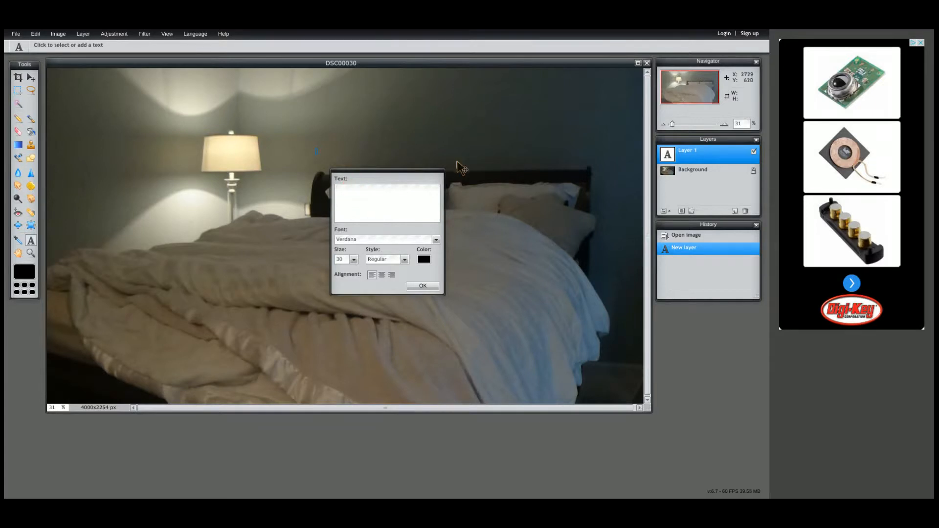
Step: Enter 'Good night sleep' in the Text box of the type dialog
click(386, 204)
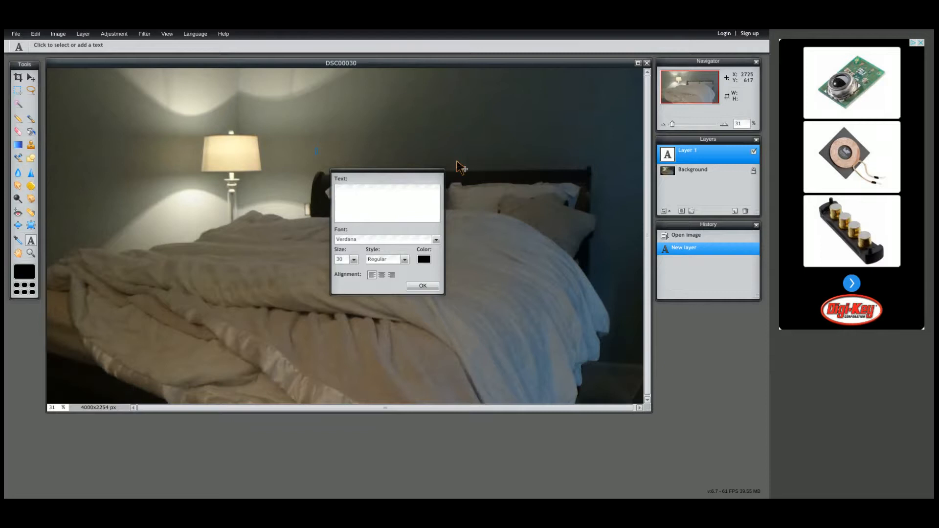
click(386, 200)
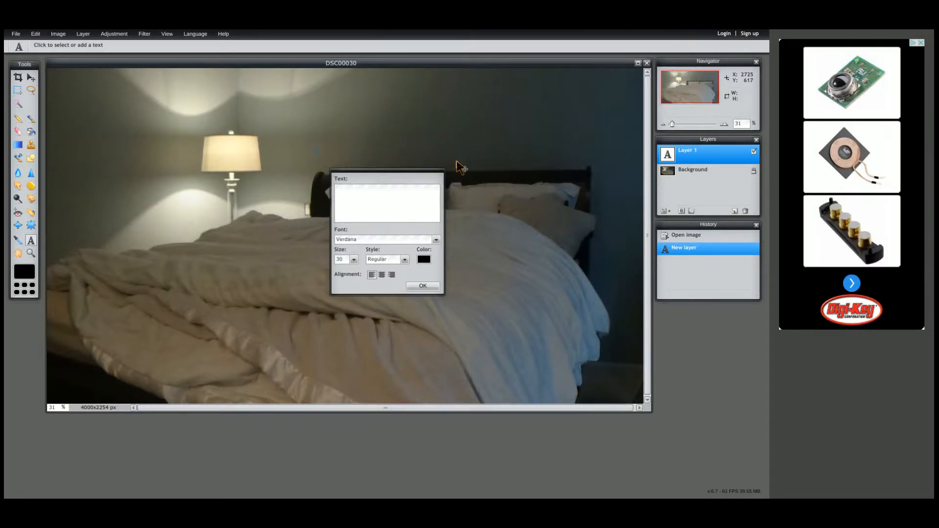
text(G)
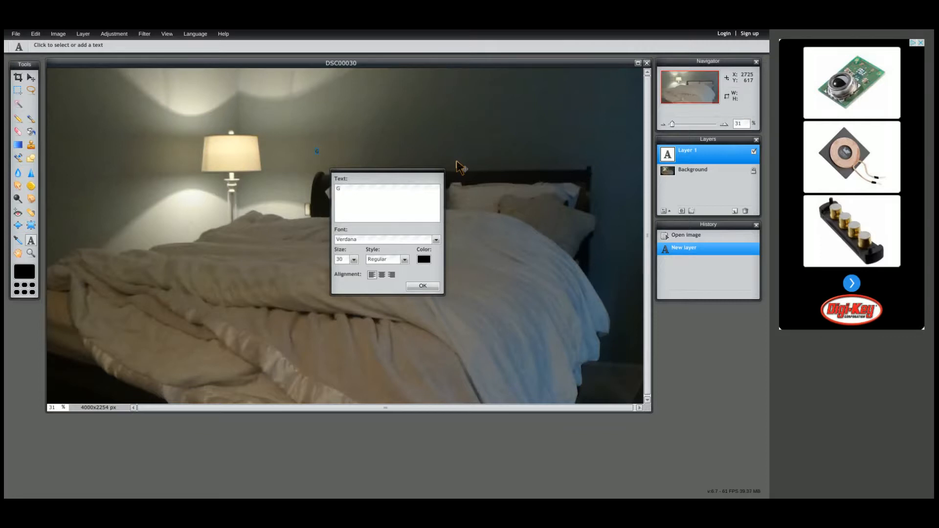
text(ood)
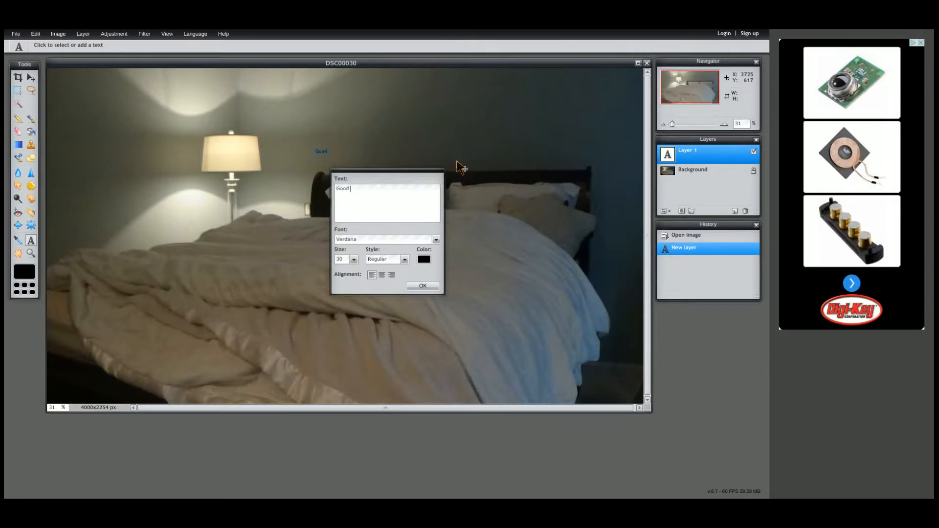
text(night sleep)
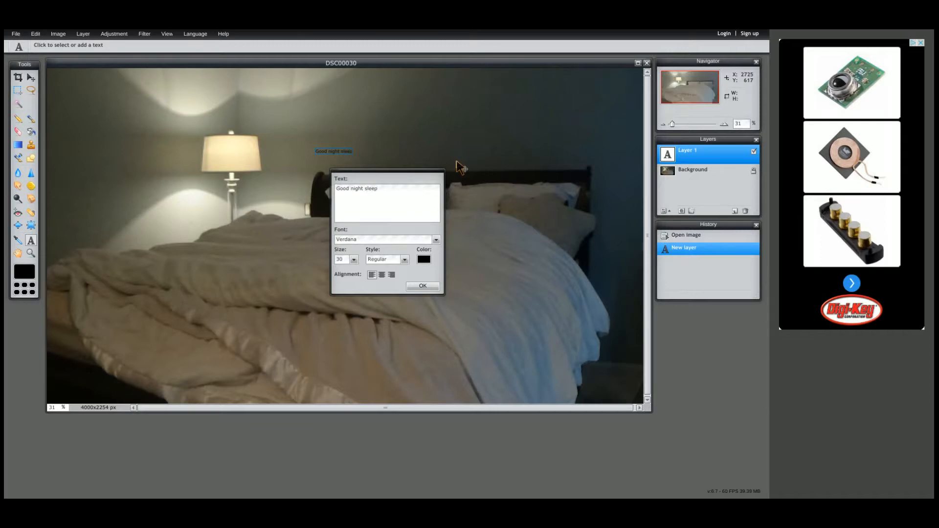
click(354, 260)
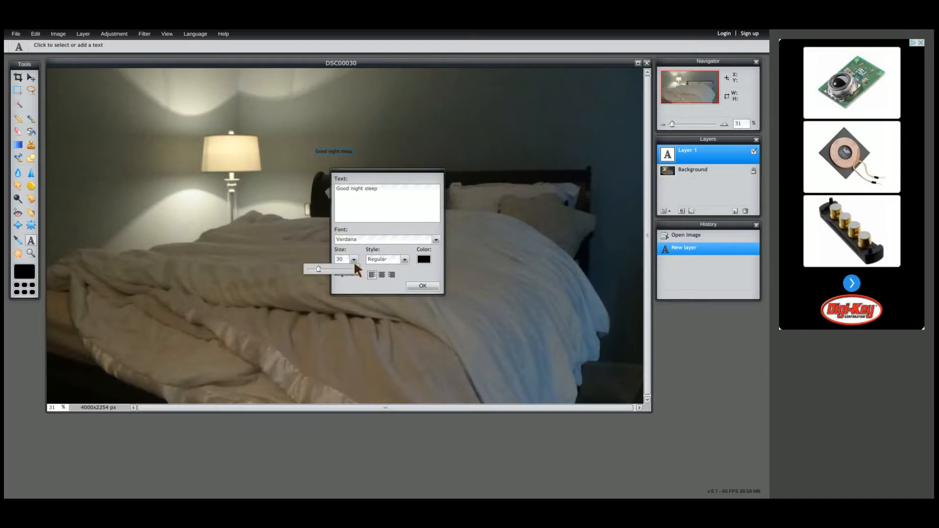
click(346, 274)
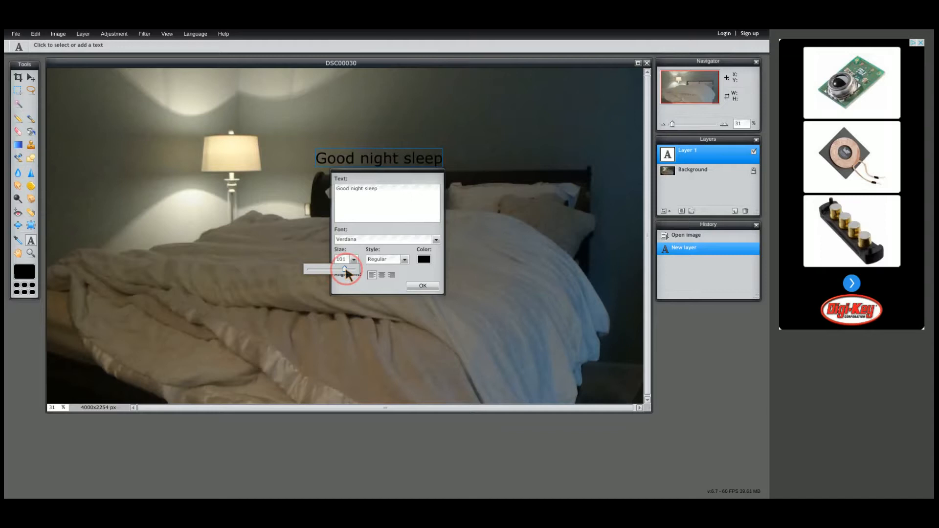
click(353, 266)
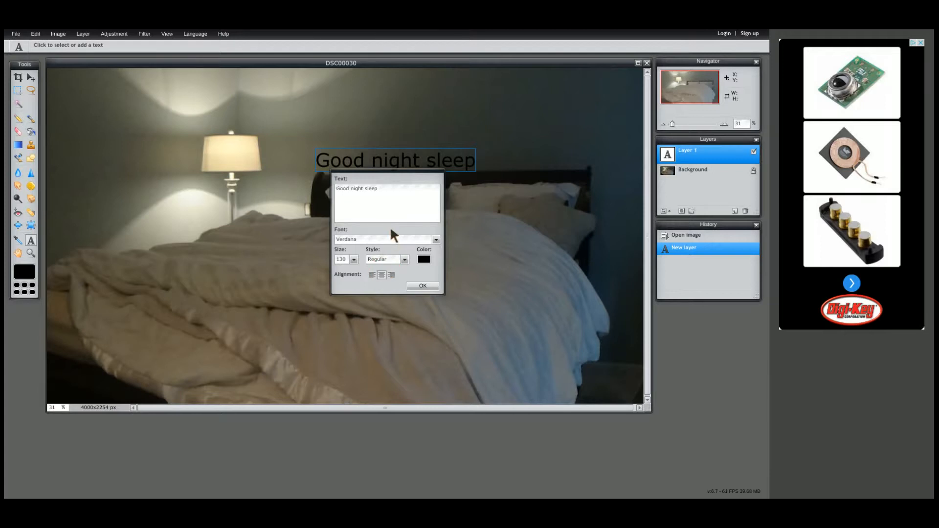
click(405, 259)
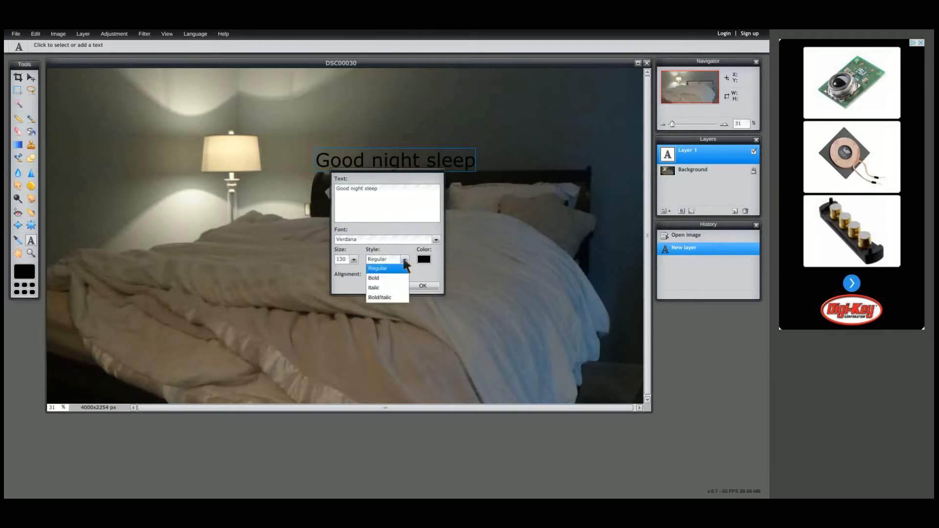
click(374, 287)
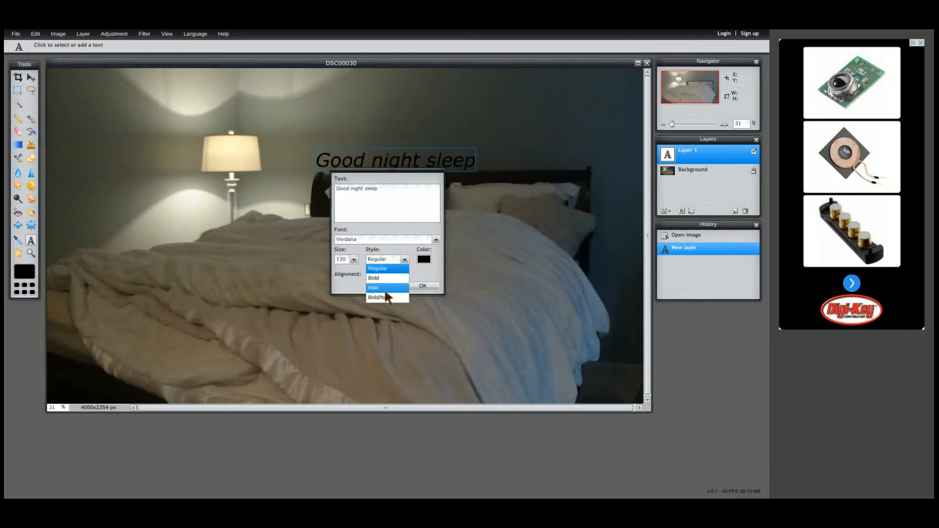
click(373, 277)
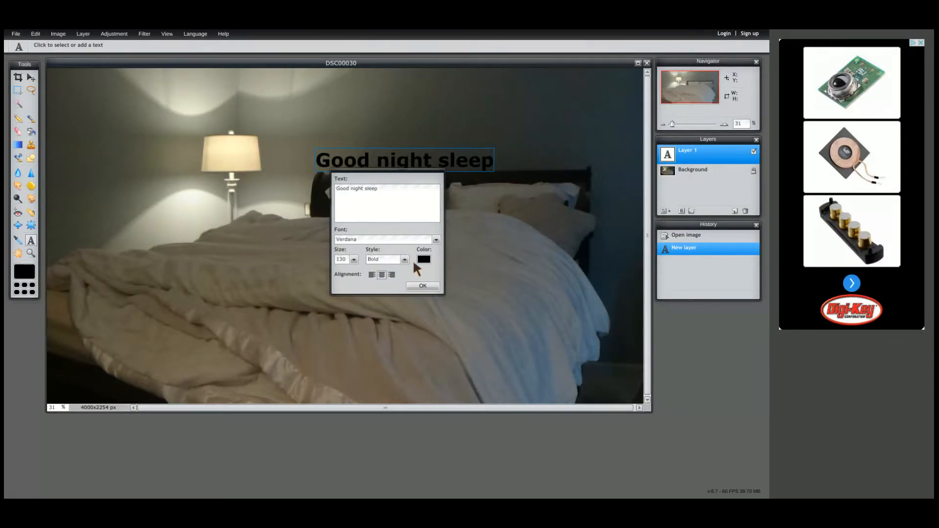
click(423, 259)
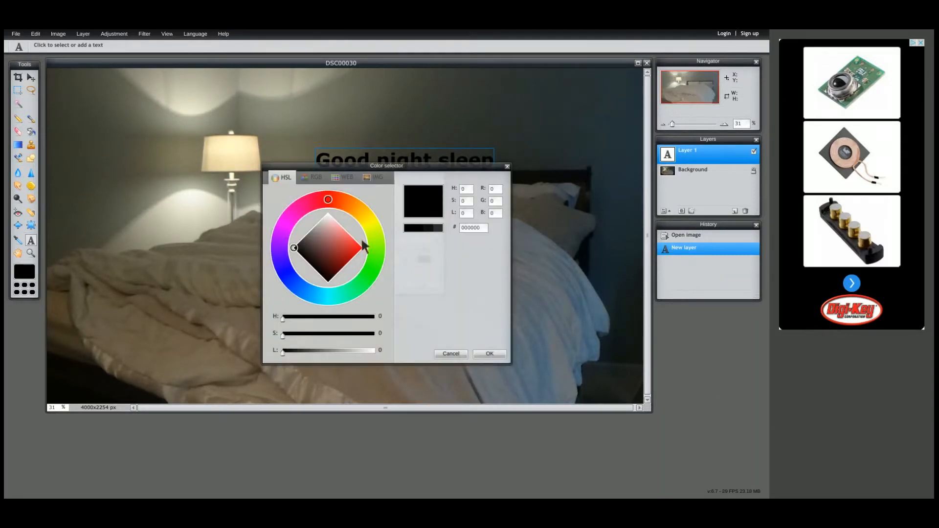
mouse_move(309, 247)
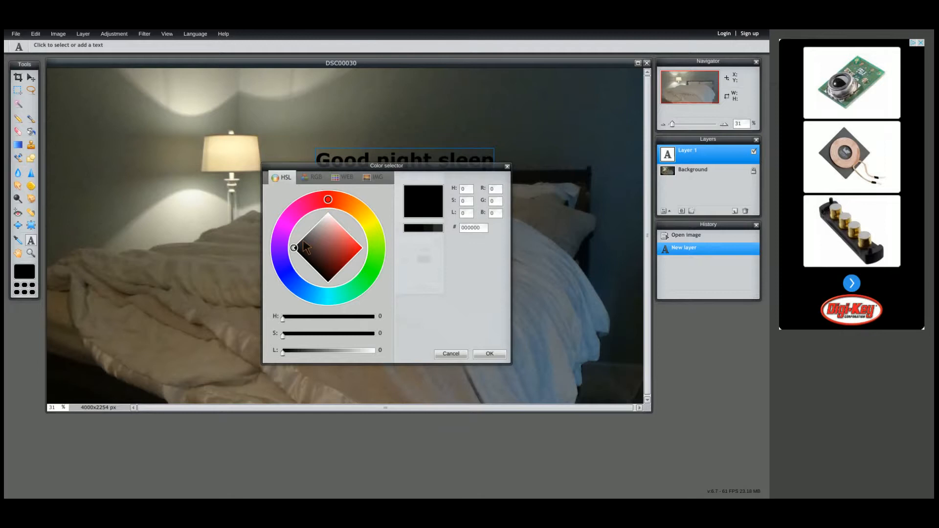
click(297, 210)
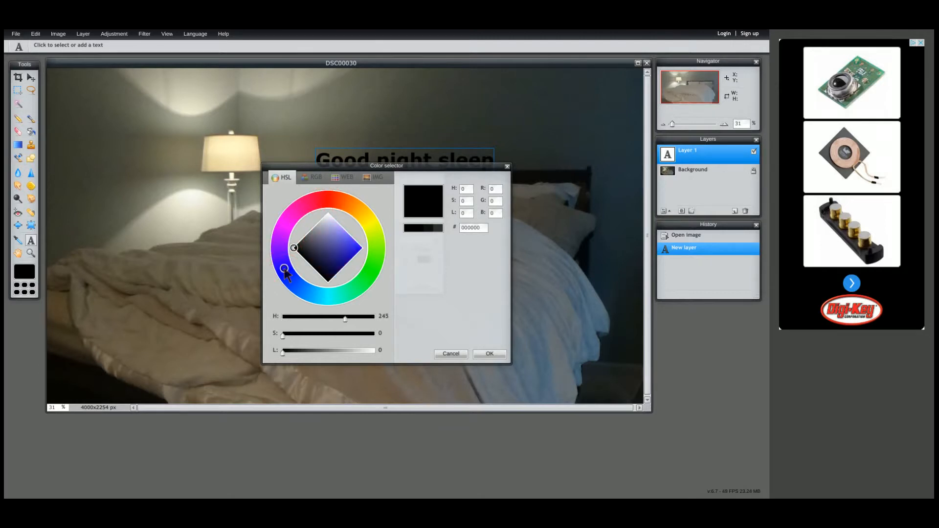
click(338, 247)
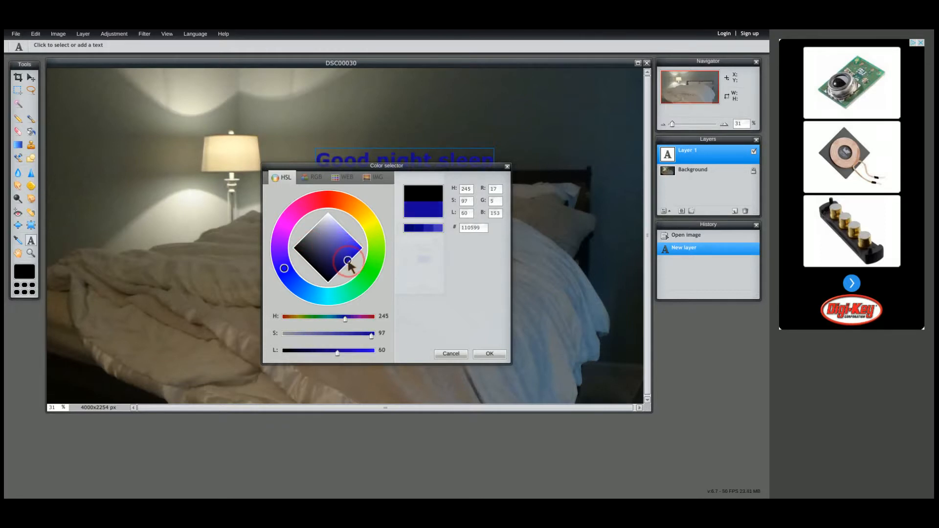
drag(347, 260, 346, 254)
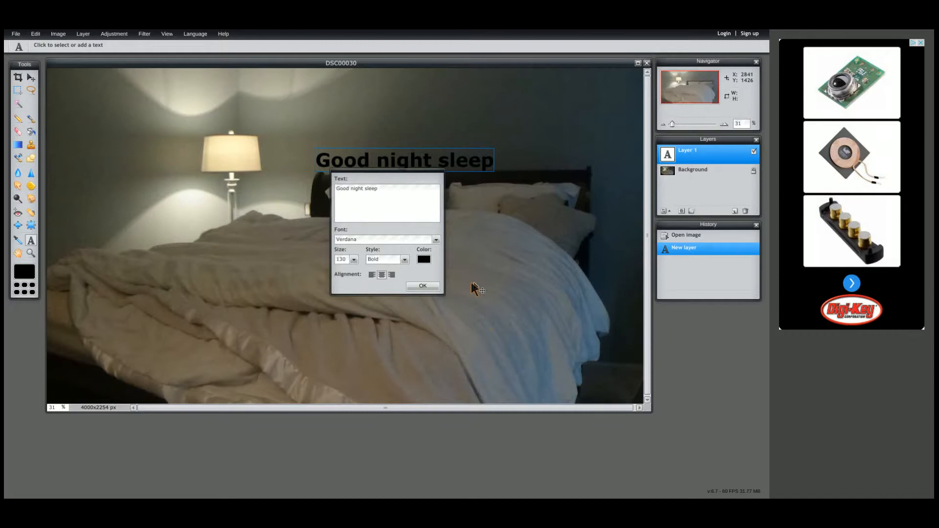
Step: Set the text colour to dark blue 1929a6 and apply the text settings
click(424, 259)
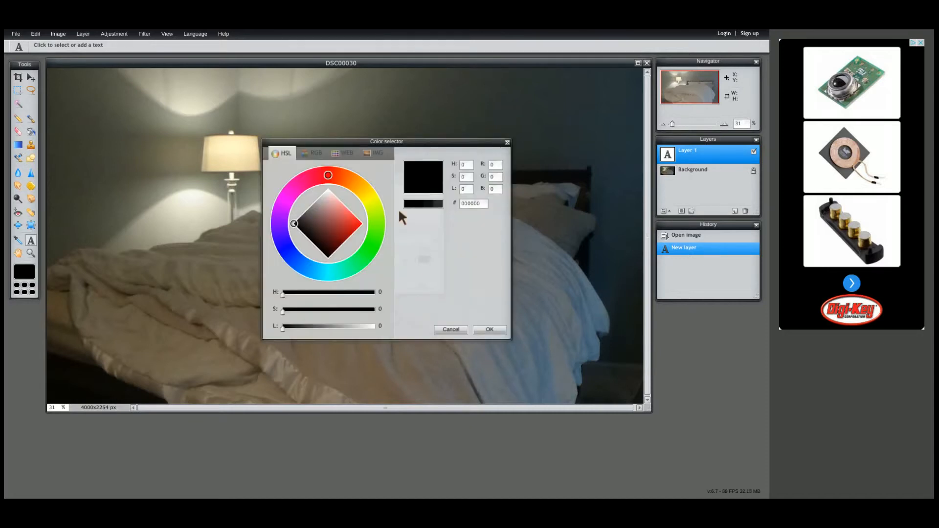
click(342, 230)
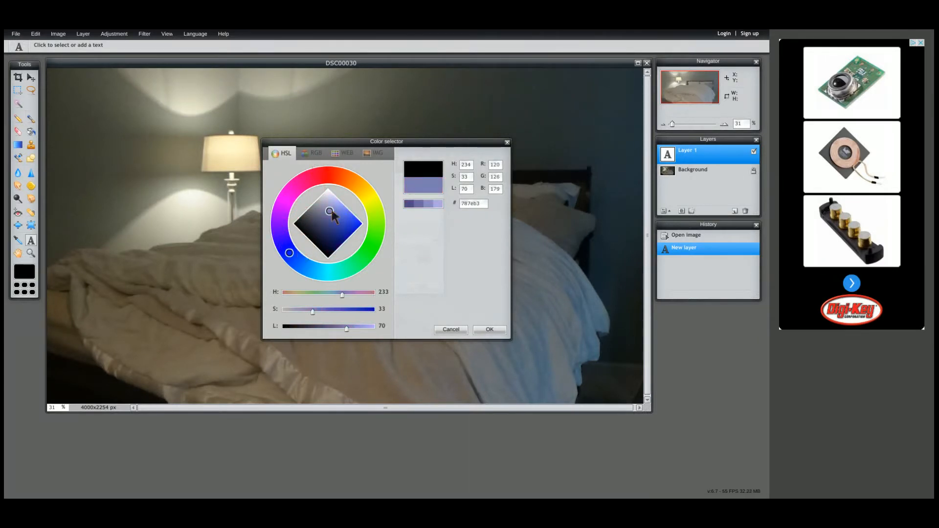
click(344, 231)
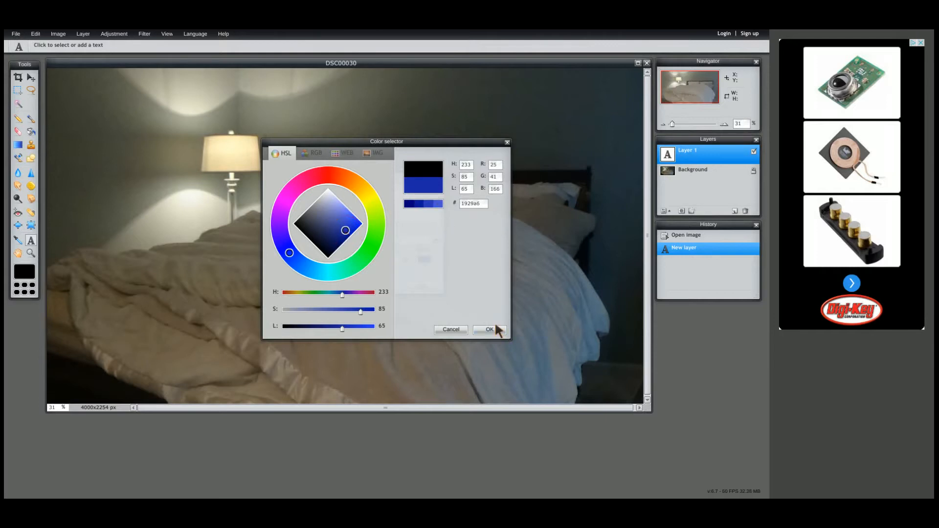
click(489, 330)
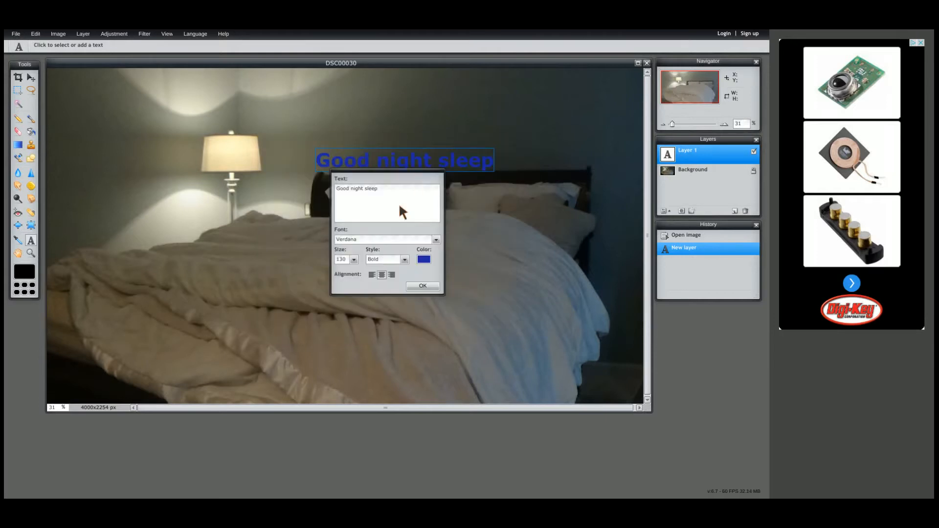
click(422, 286)
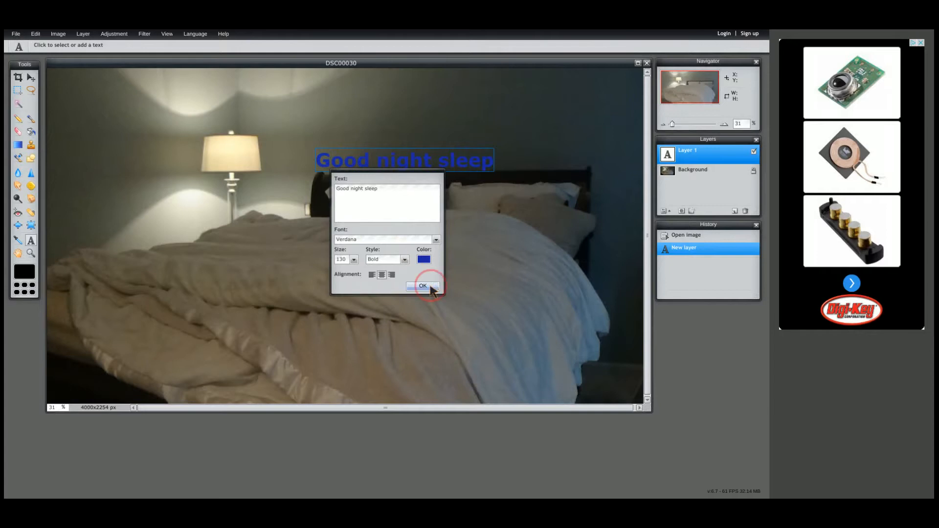
click(424, 286)
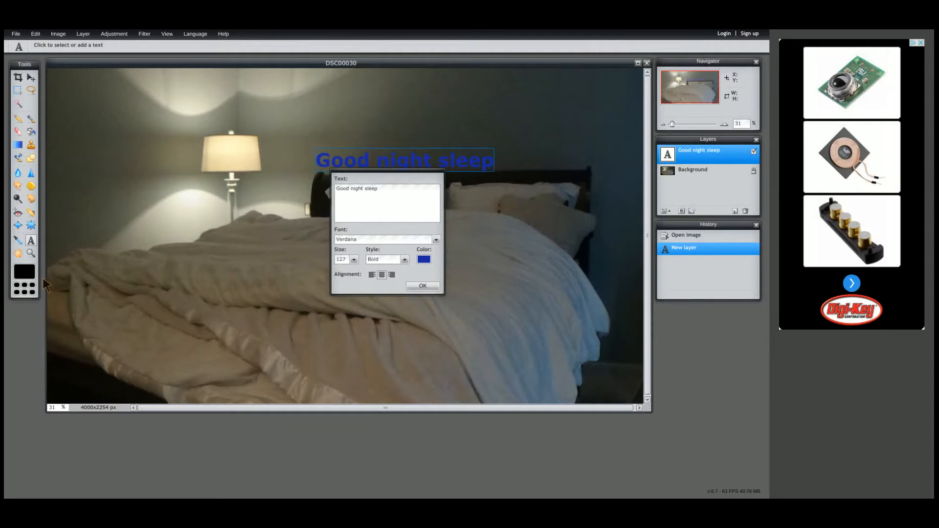
Step: Commit the blue caption by switching to the Hand tool
click(423, 286)
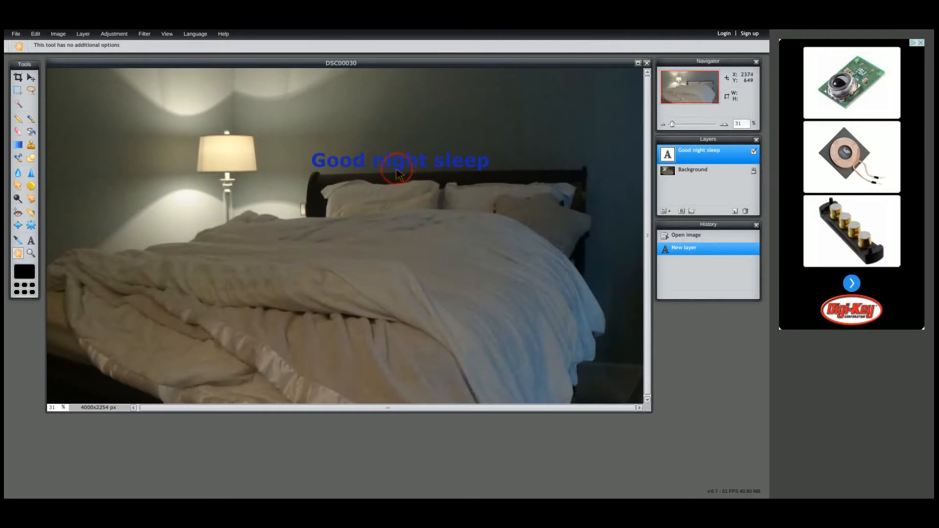
mouse_move(430, 231)
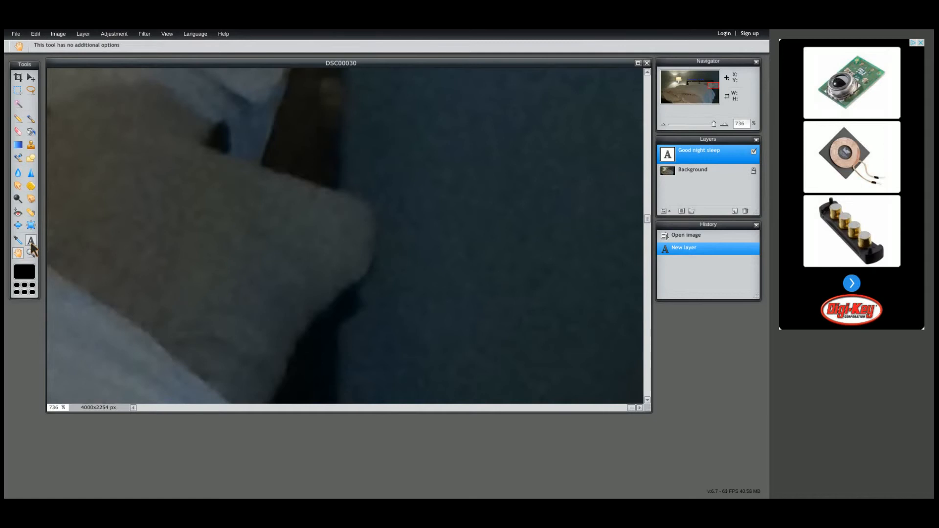
mouse_move(32, 242)
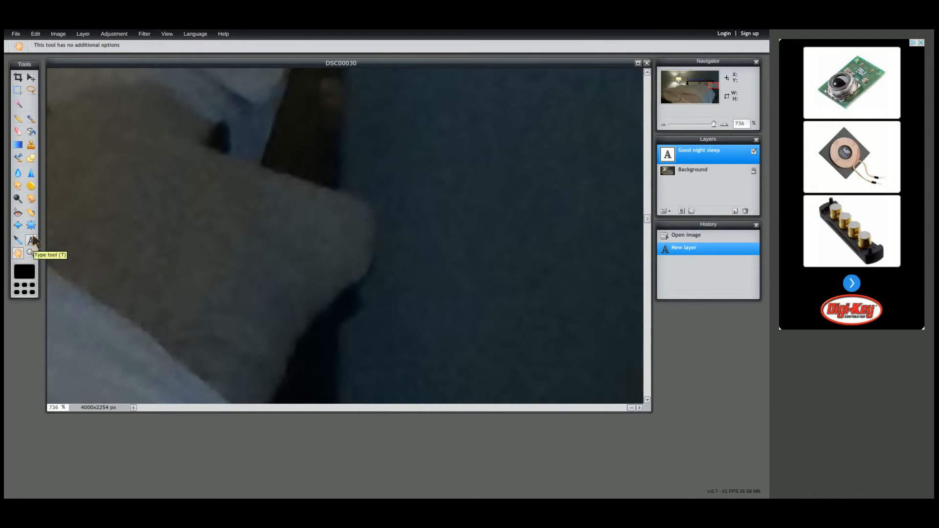
mouse_move(42, 205)
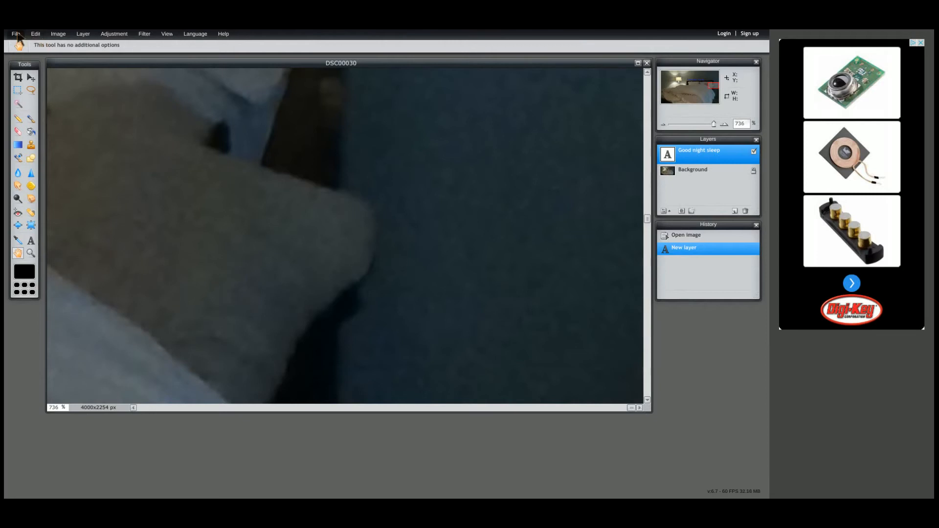
click(16, 33)
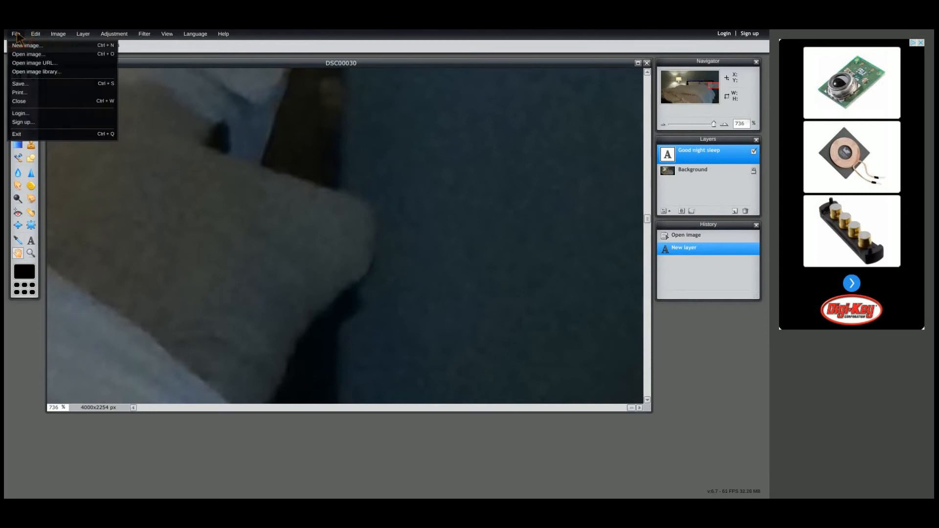
mouse_move(44, 81)
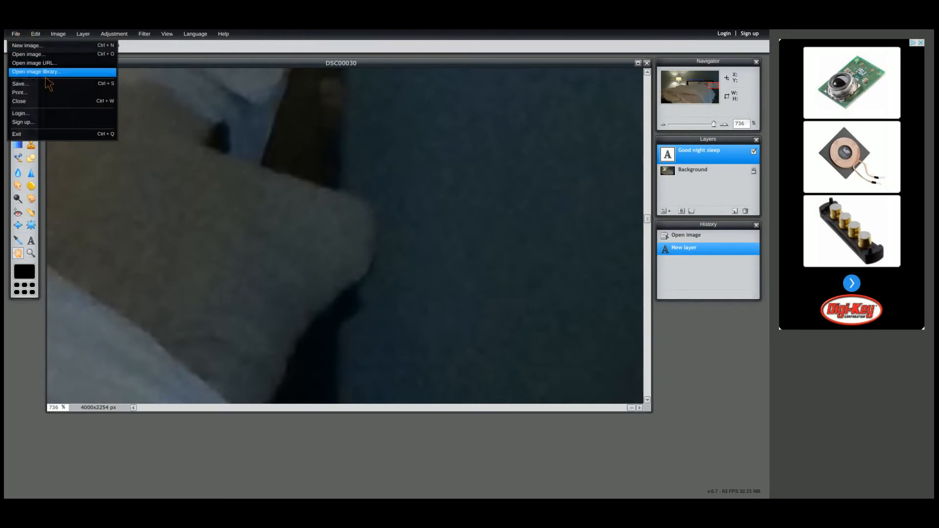
click(20, 83)
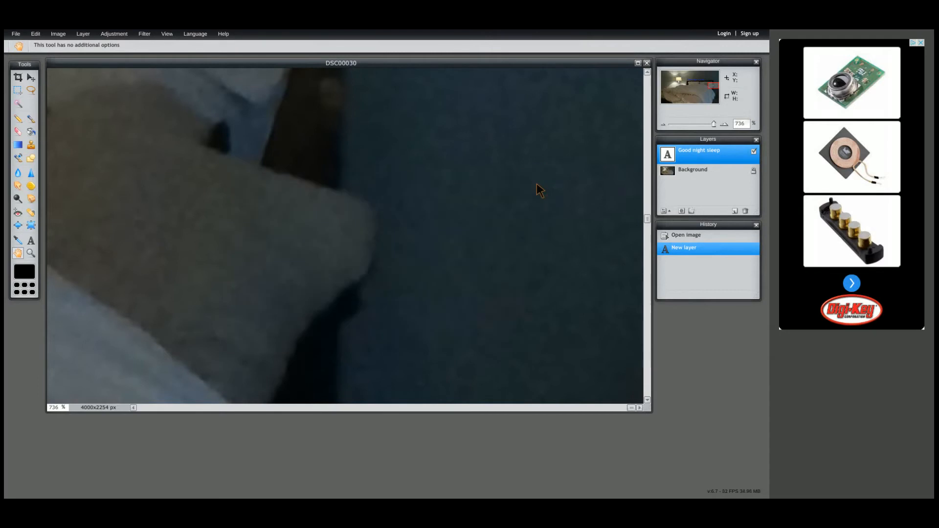
mouse_move(108, 106)
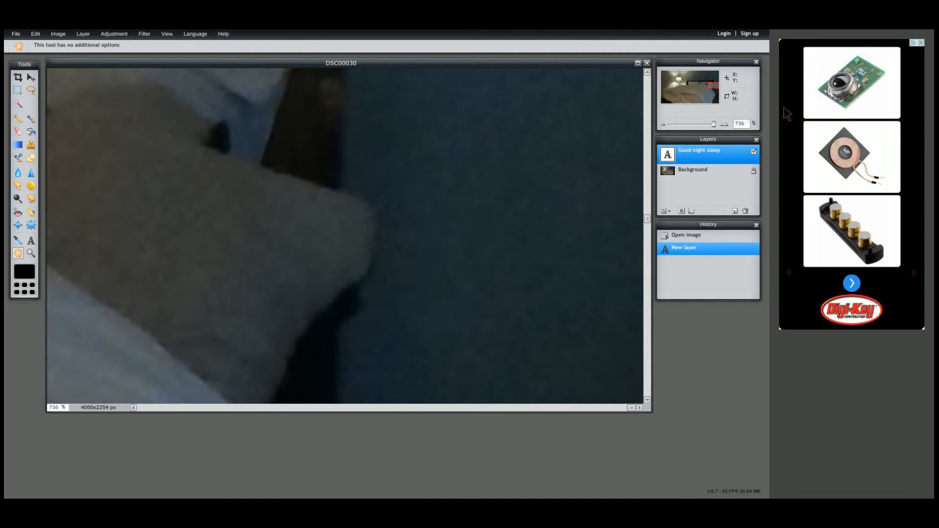
Step: Adjust the Navigator zoom slider to about 36% so the whole photo fills the canvas
drag(696, 124, 686, 123)
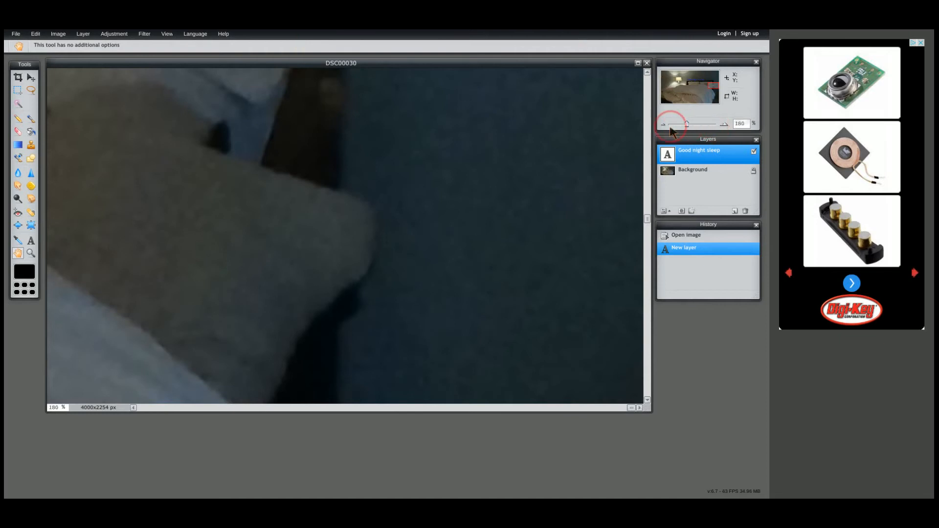
drag(686, 124, 695, 123)
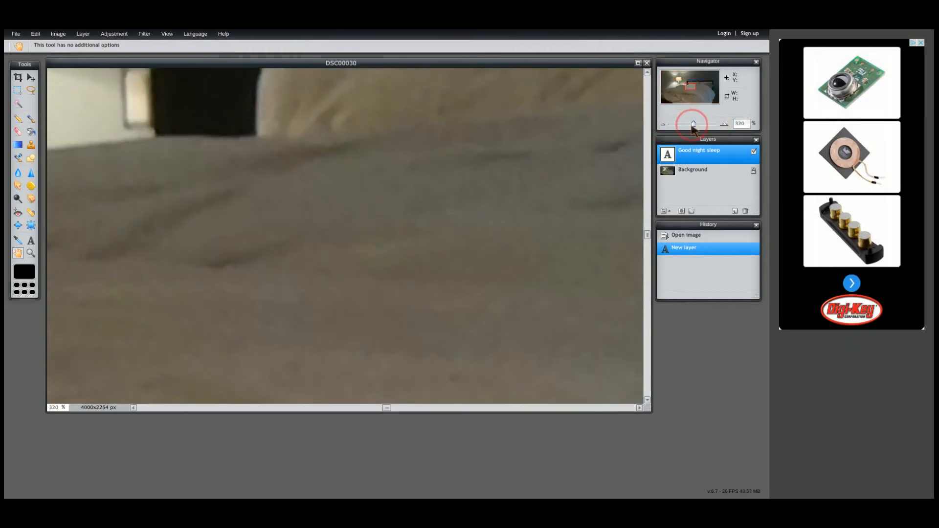
drag(693, 124, 672, 123)
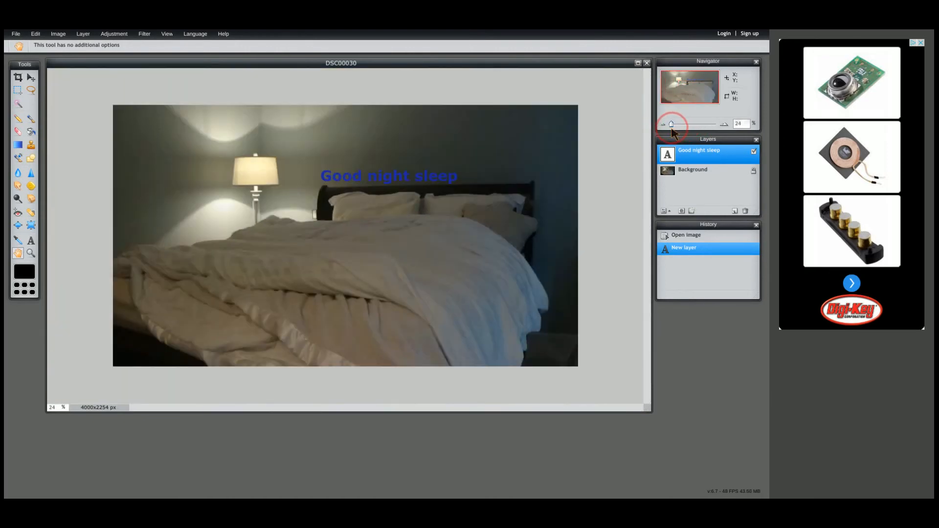
drag(670, 124, 692, 124)
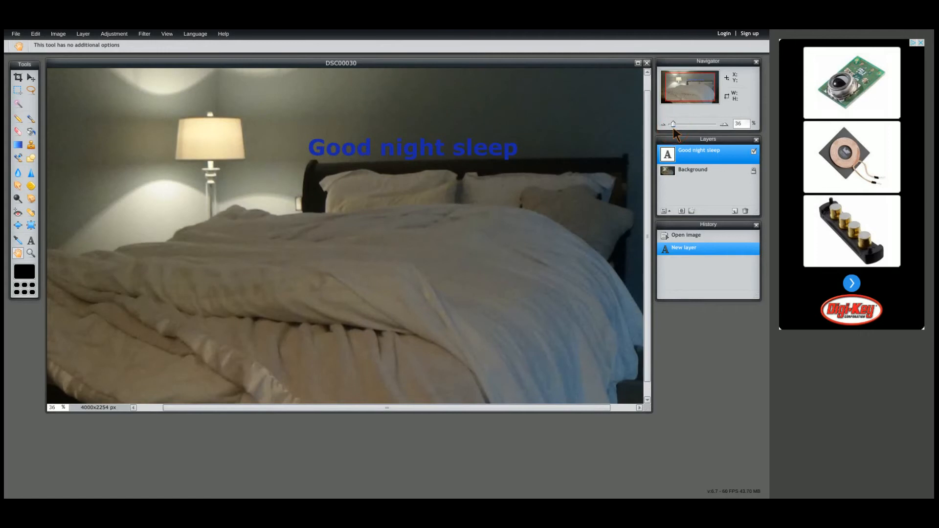
mouse_move(693, 192)
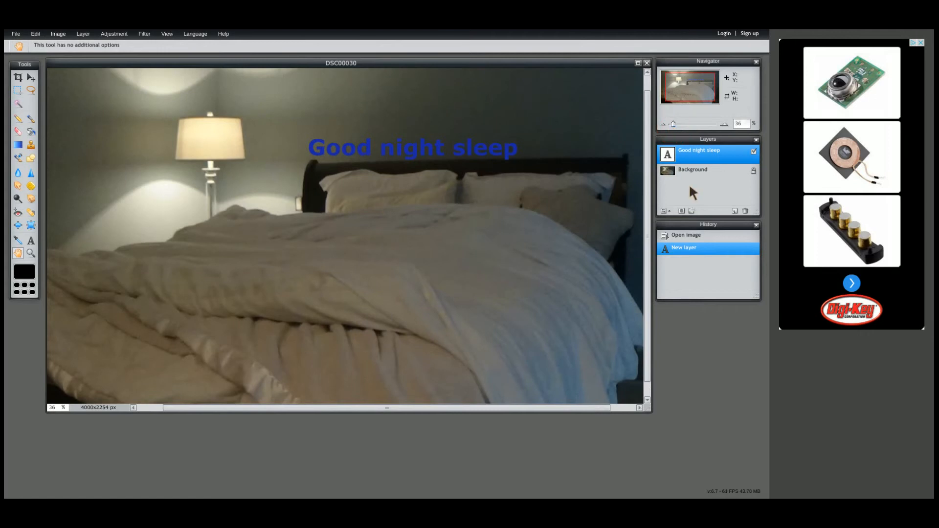